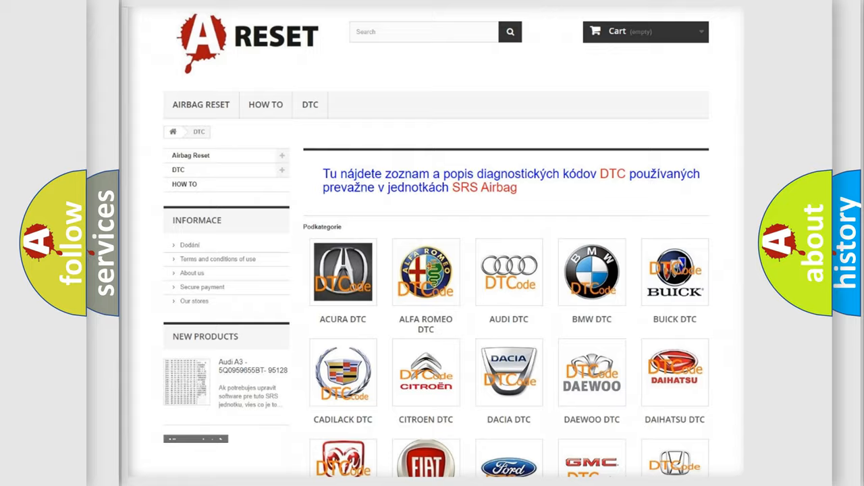
scroll("down", 3)
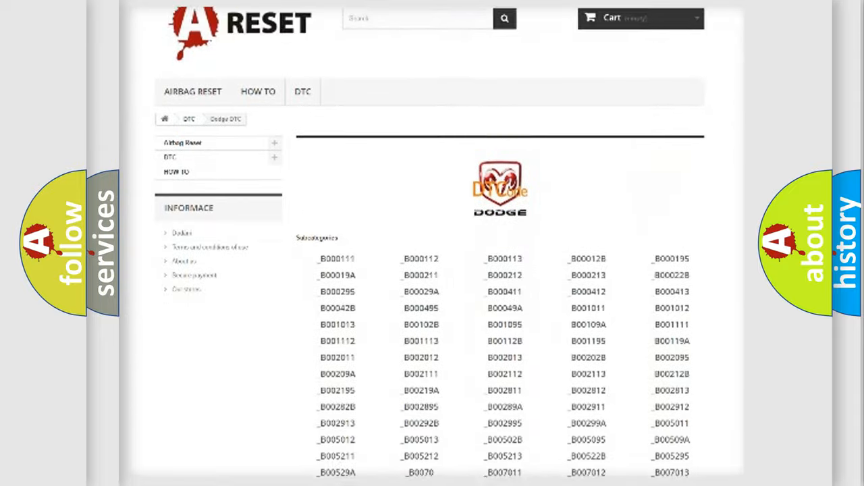
scroll("down", 3)
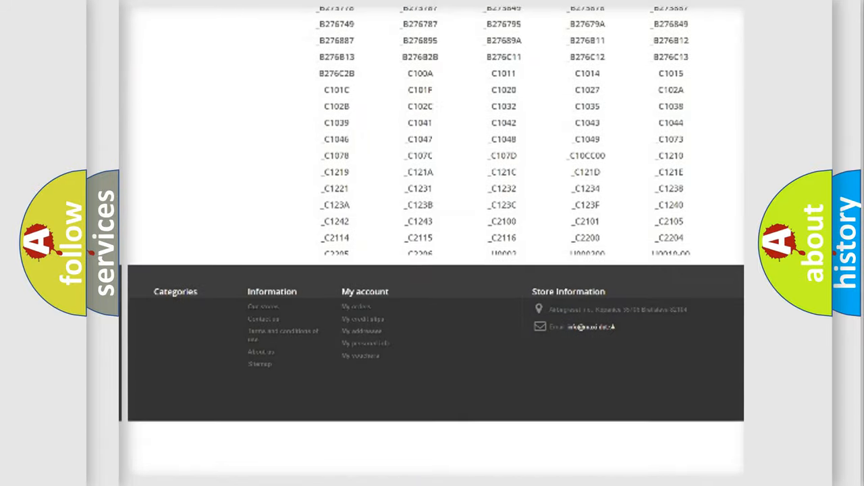
scroll("down", 3)
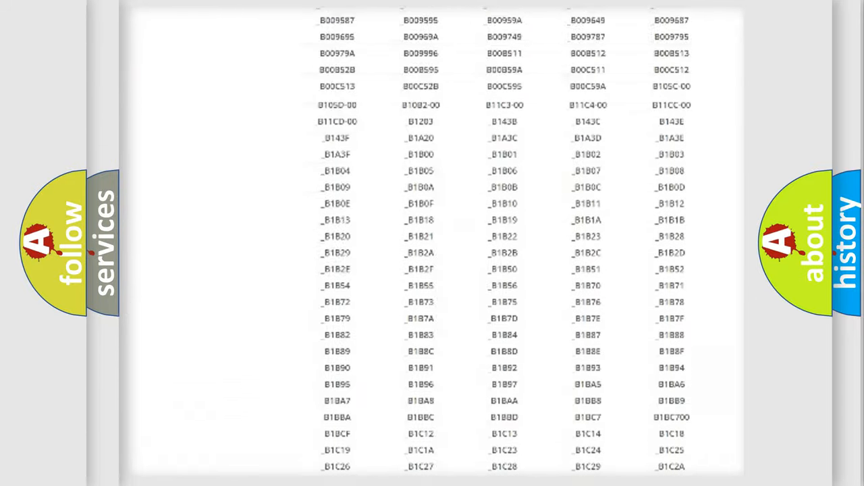